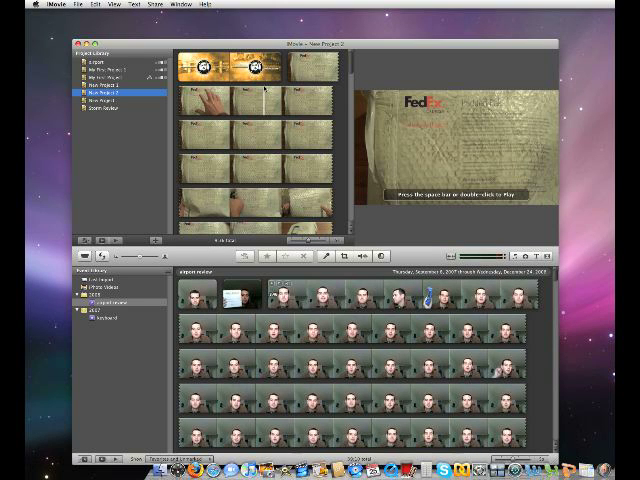
# Step: Cancel a new project, then start a QuickTime export of New Project 2 as MPEG-4 to the Desktop
pyautogui.click(75, 14)
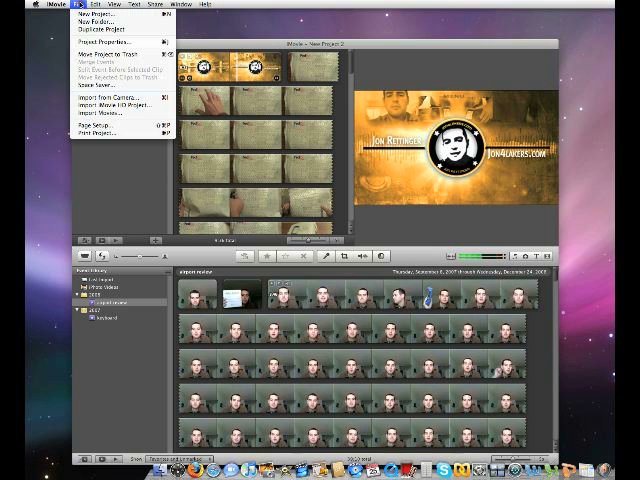
pyautogui.click(92, 14)
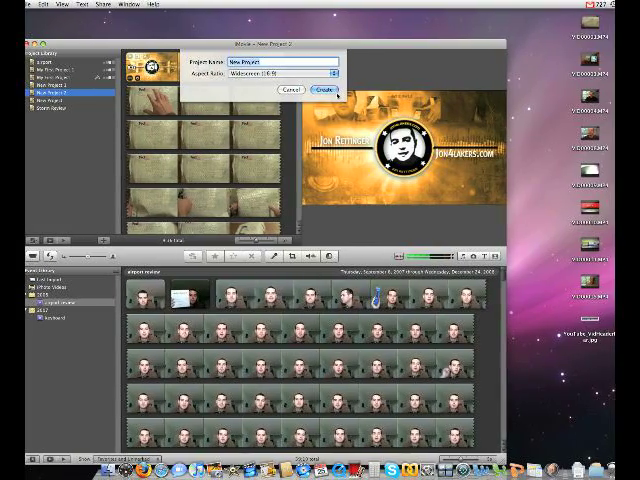
pyautogui.click(323, 91)
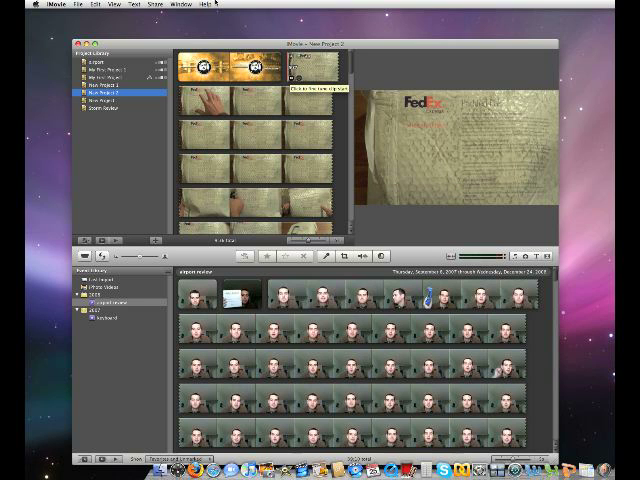
pyautogui.click(155, 7)
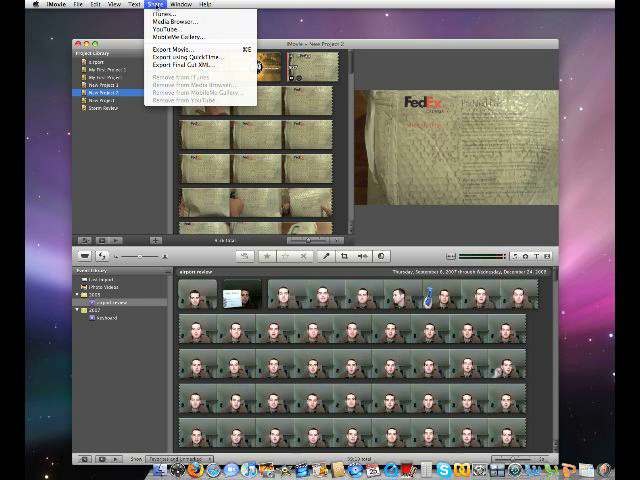
pyautogui.moveTo(190, 64)
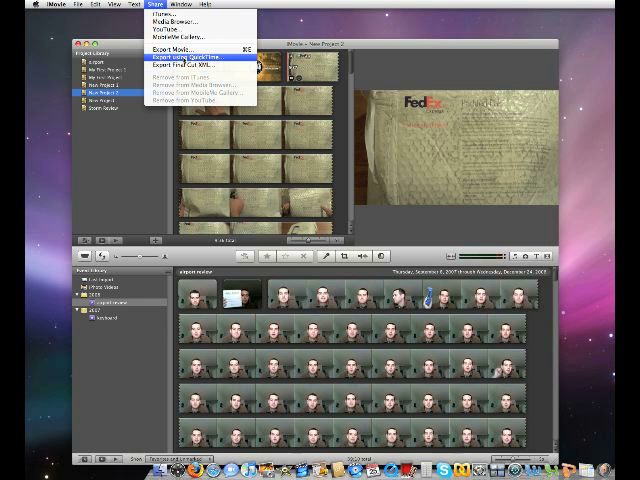
pyautogui.click(177, 54)
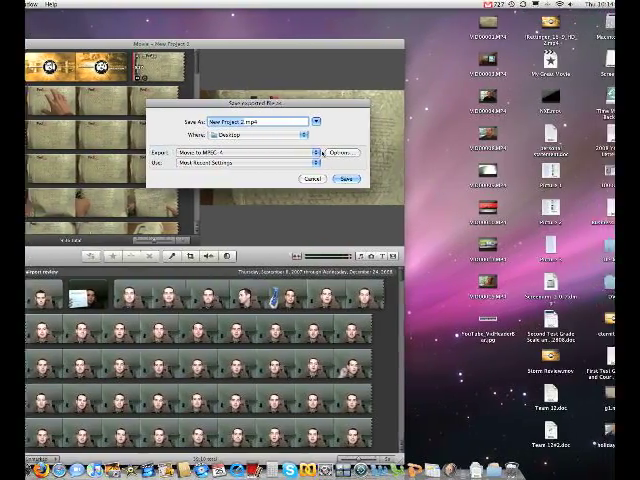
# Step: Review MPEG-4 options: 1280×720 video, AAC-LC stereo audio at 320 kbps, 48 kHz, and accept
pyautogui.click(345, 153)
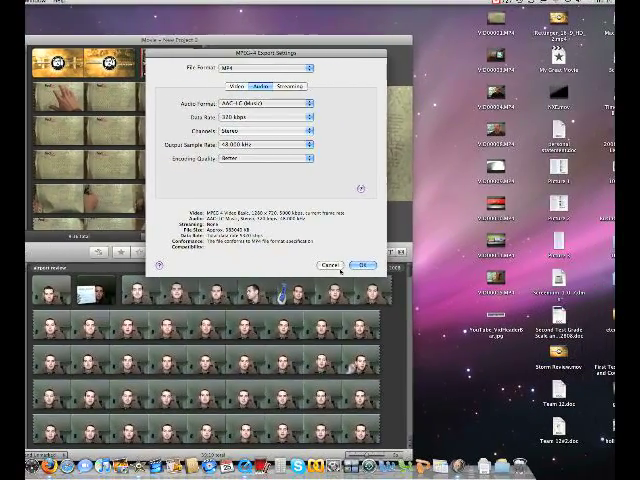
pyautogui.click(360, 265)
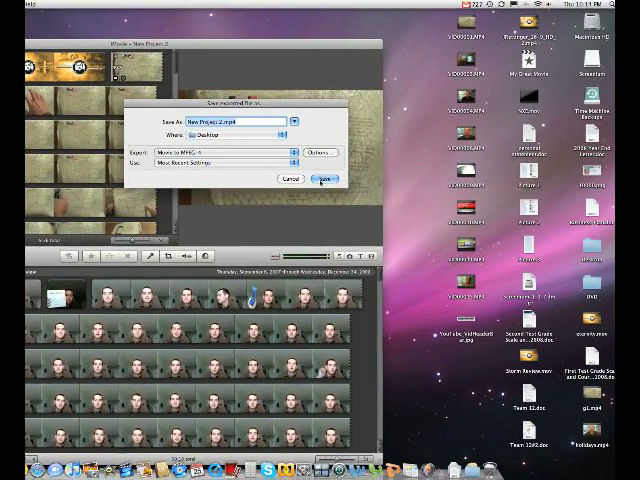